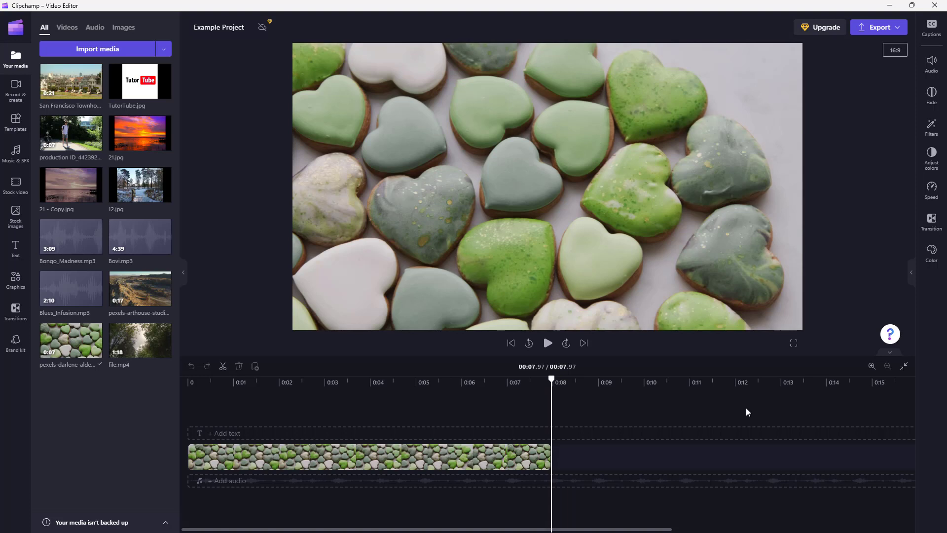
{"action": "mouse_move", "coordinate": [456, 482]}
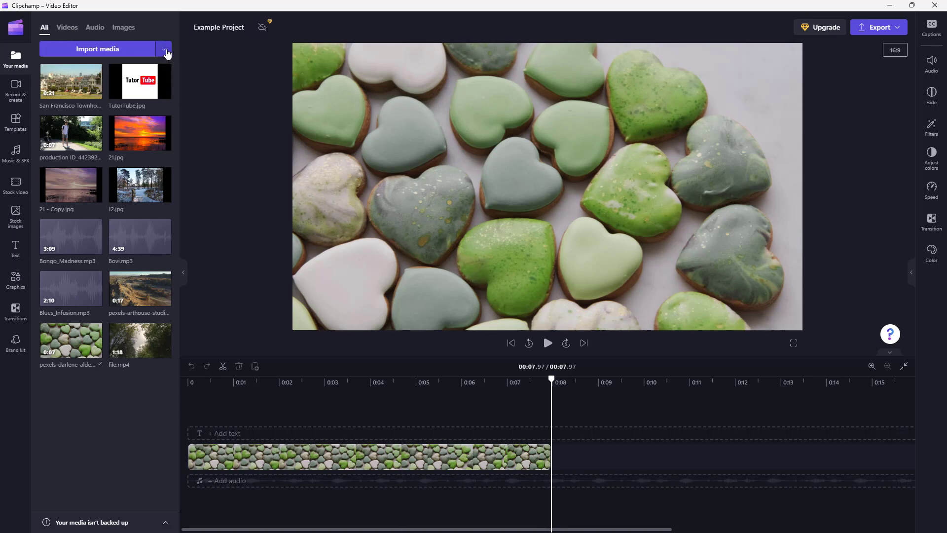
Reveal the Import media dropdown listing file, phone and cloud sources
{"action": "left_click", "coordinate": [163, 49]}
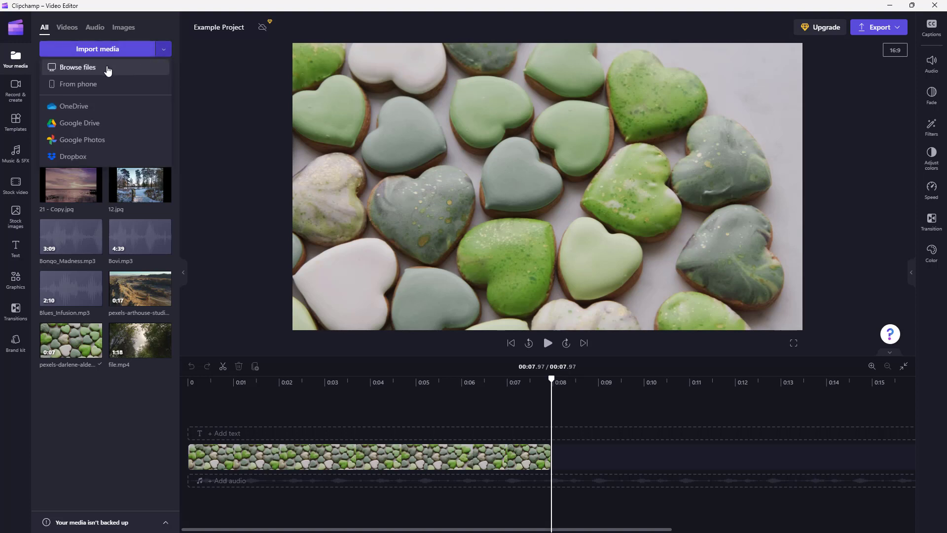
Choose From phone so the scannable QR code appears
{"action": "left_click", "coordinate": [76, 84]}
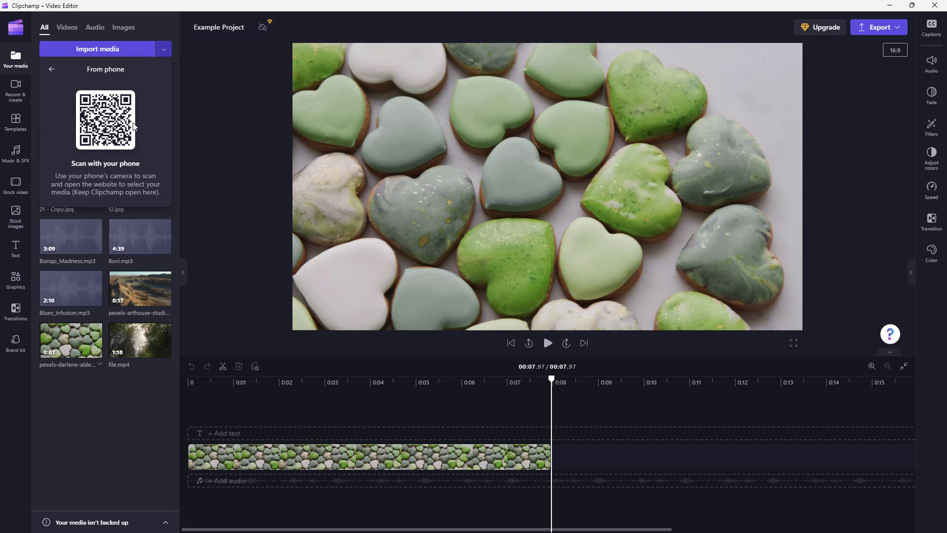
{"action": "mouse_move", "coordinate": [137, 117]}
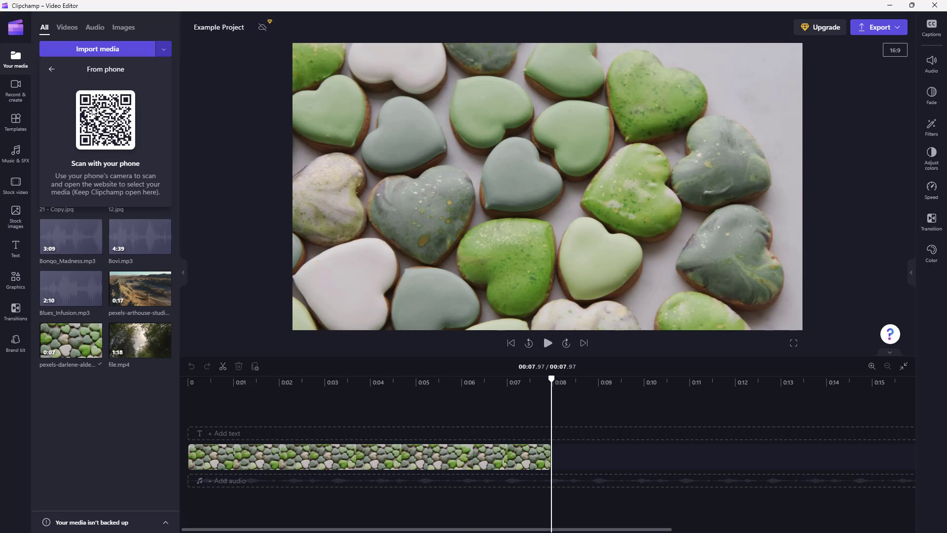
{"action": "mouse_move", "coordinate": [206, 245]}
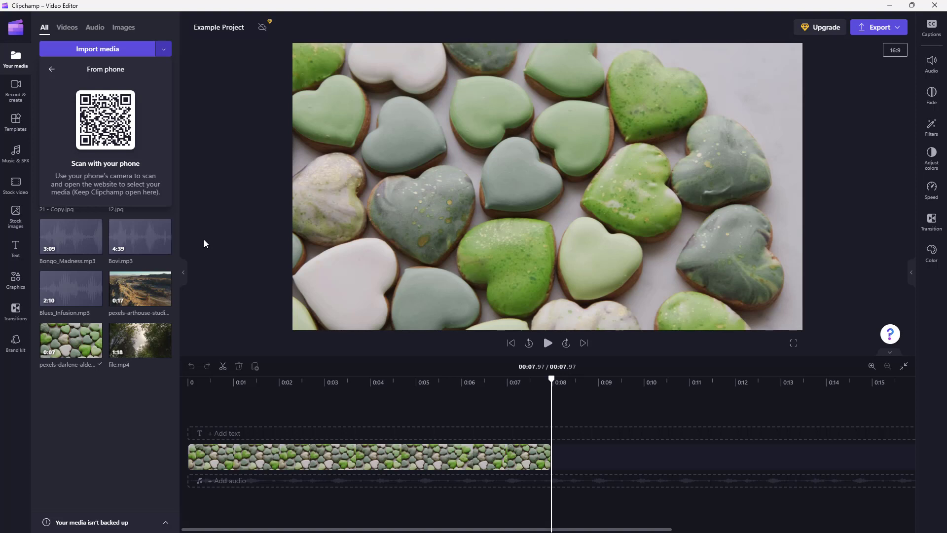
{"action": "mouse_move", "coordinate": [243, 255]}
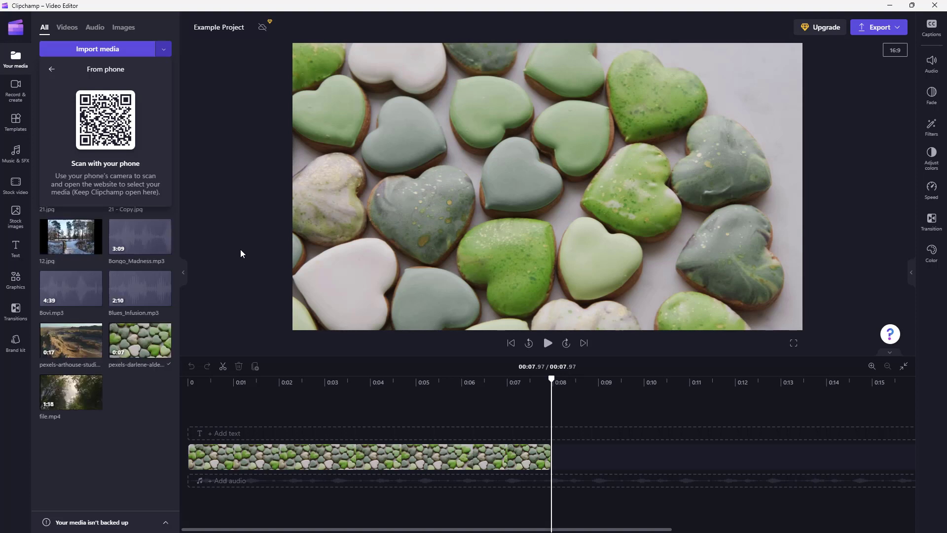
{"action": "mouse_move", "coordinate": [223, 331]}
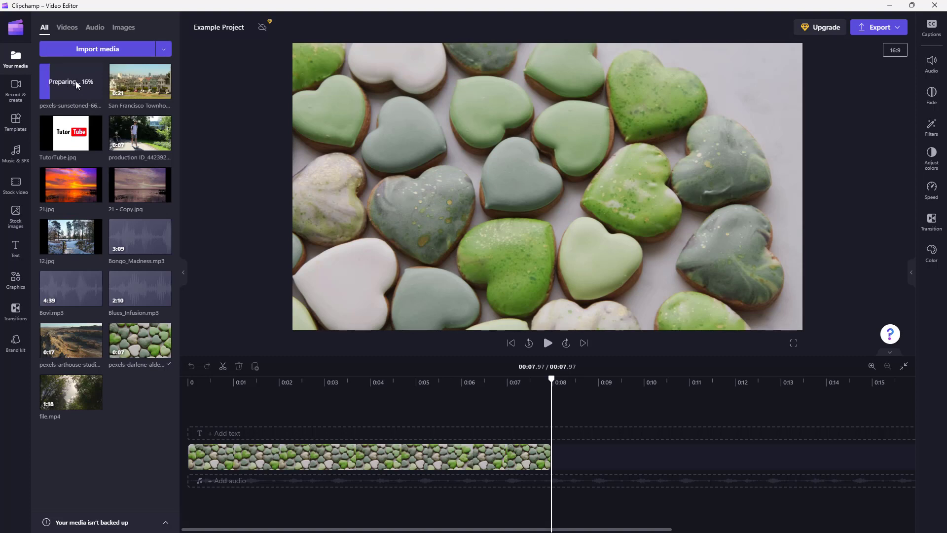
{"action": "mouse_move", "coordinate": [81, 94]}
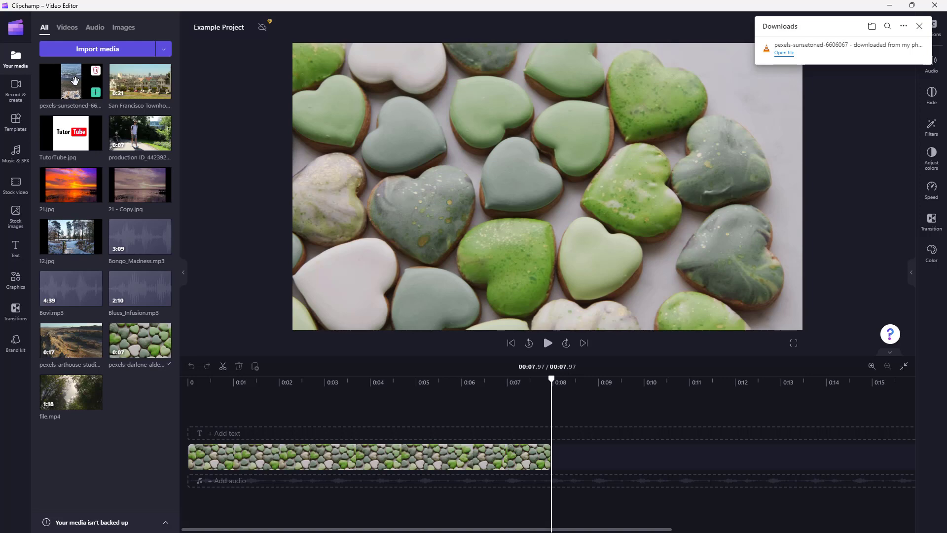
Place the pexels beach clip after the heart cookies clip and dismiss the Downloads notice
{"action": "left_click_drag", "start_coordinate": [70, 80], "coordinate": [574, 456]}
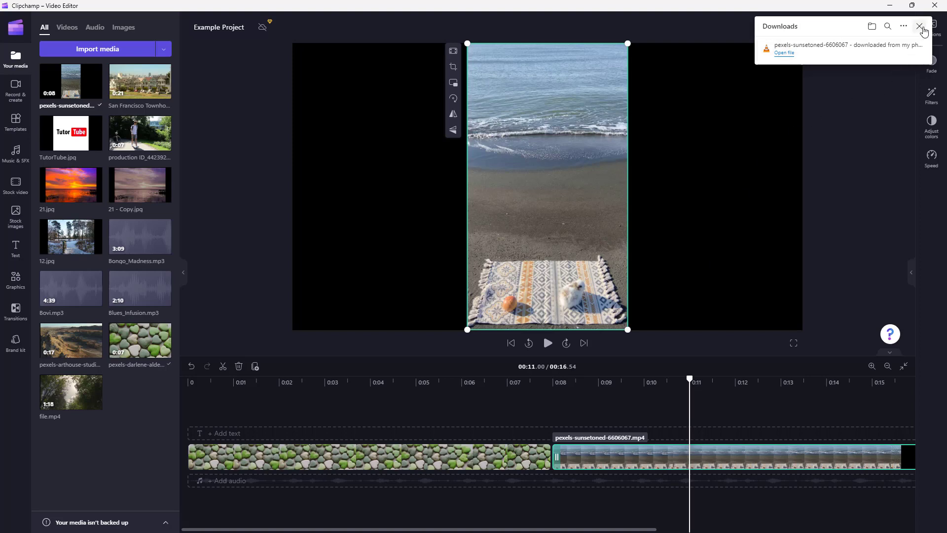
{"action": "left_click", "coordinate": [918, 25]}
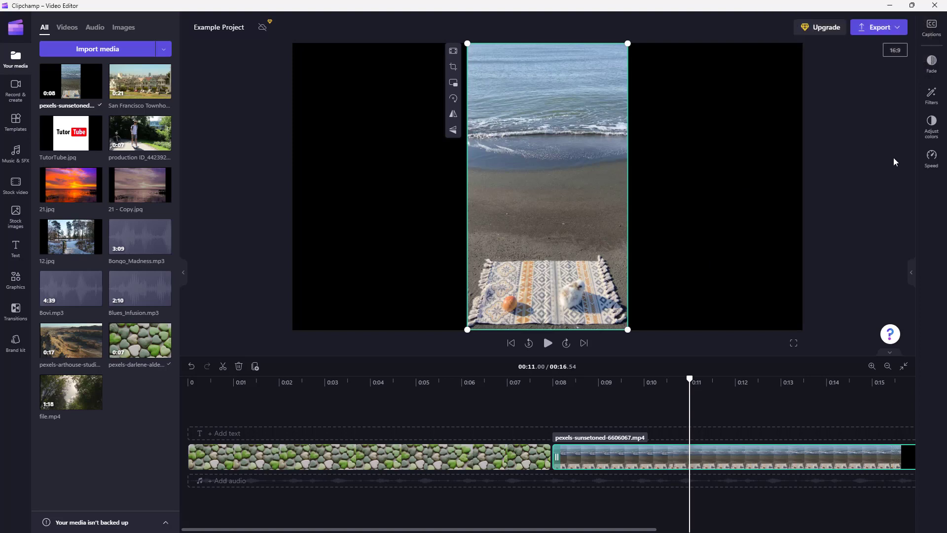